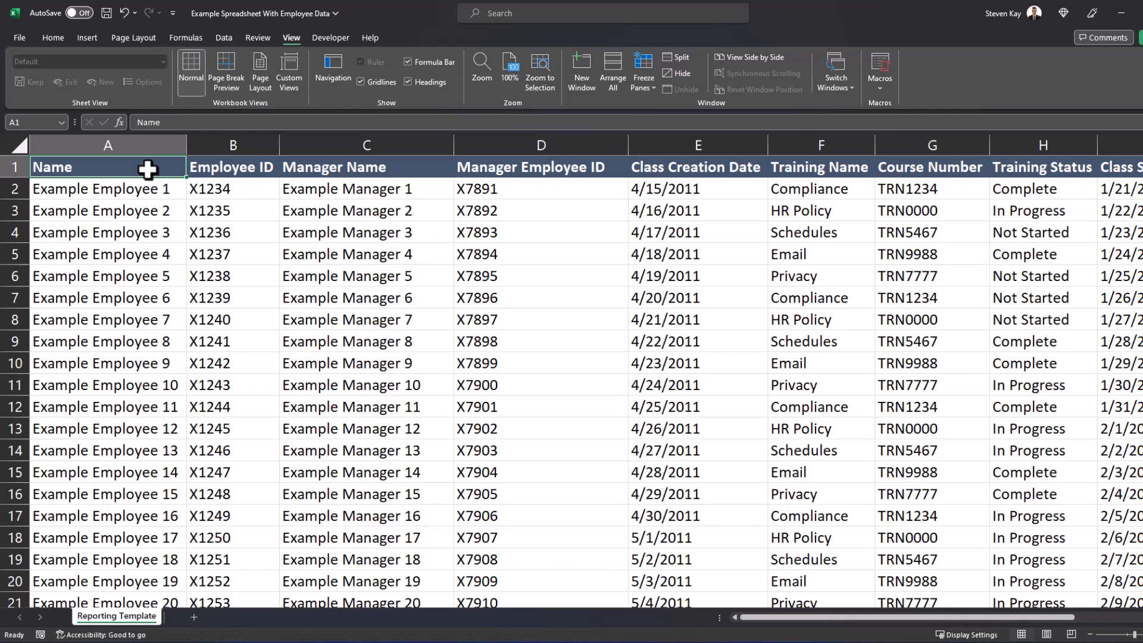
pyautogui.moveTo(148, 181)
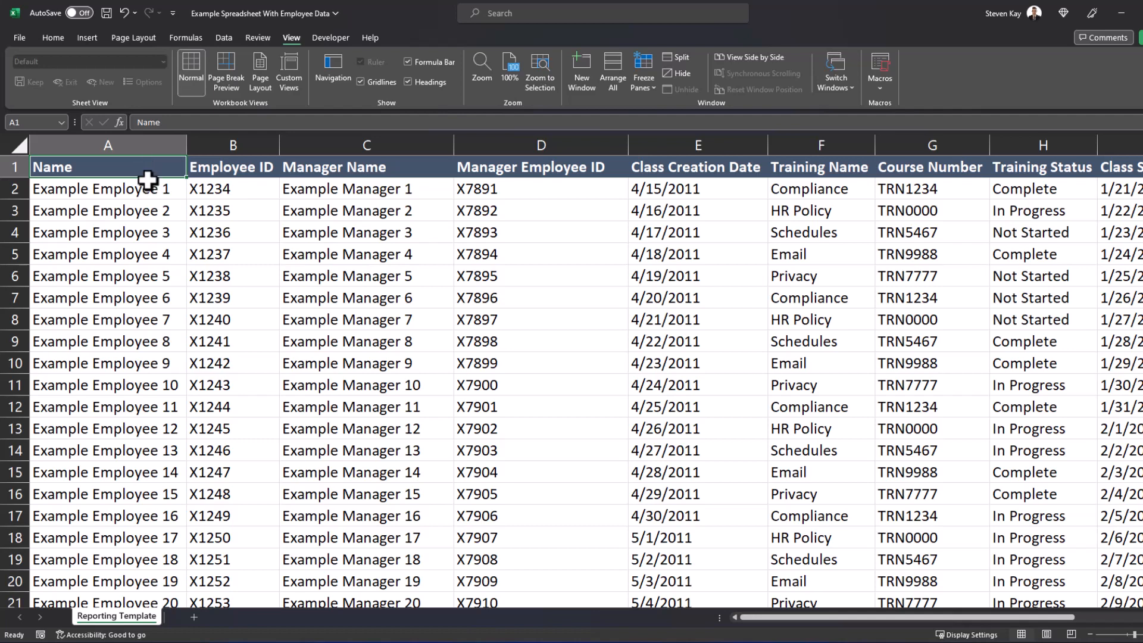
# Step: Convert the employee data range into a table with headers, then revert it to a plain range
pyautogui.scroll(-3)
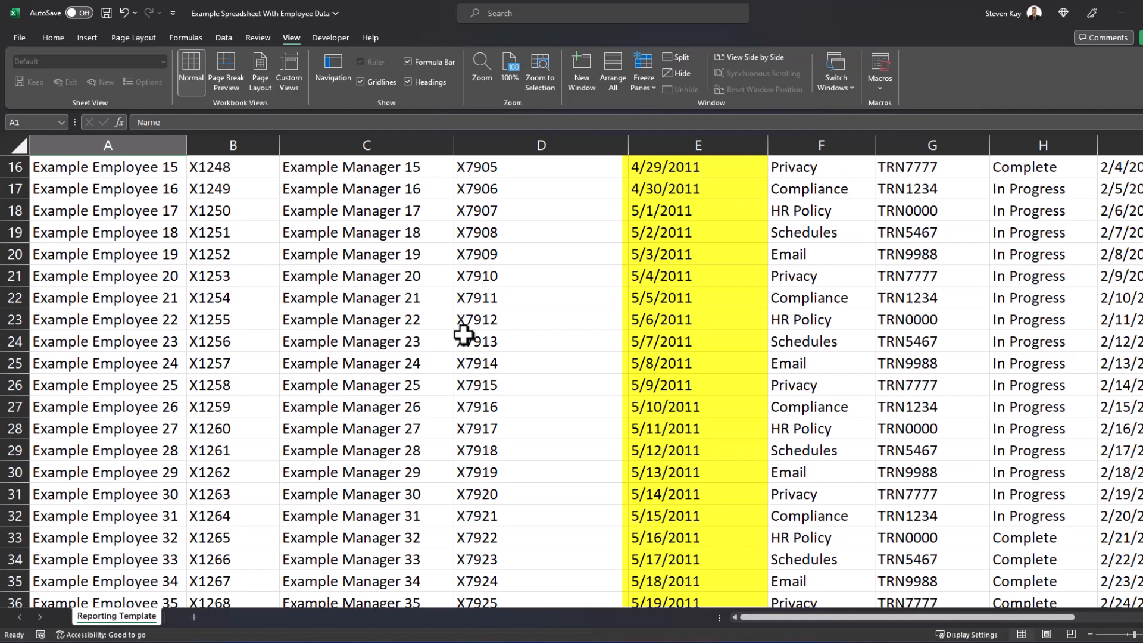
pyautogui.scroll(3)
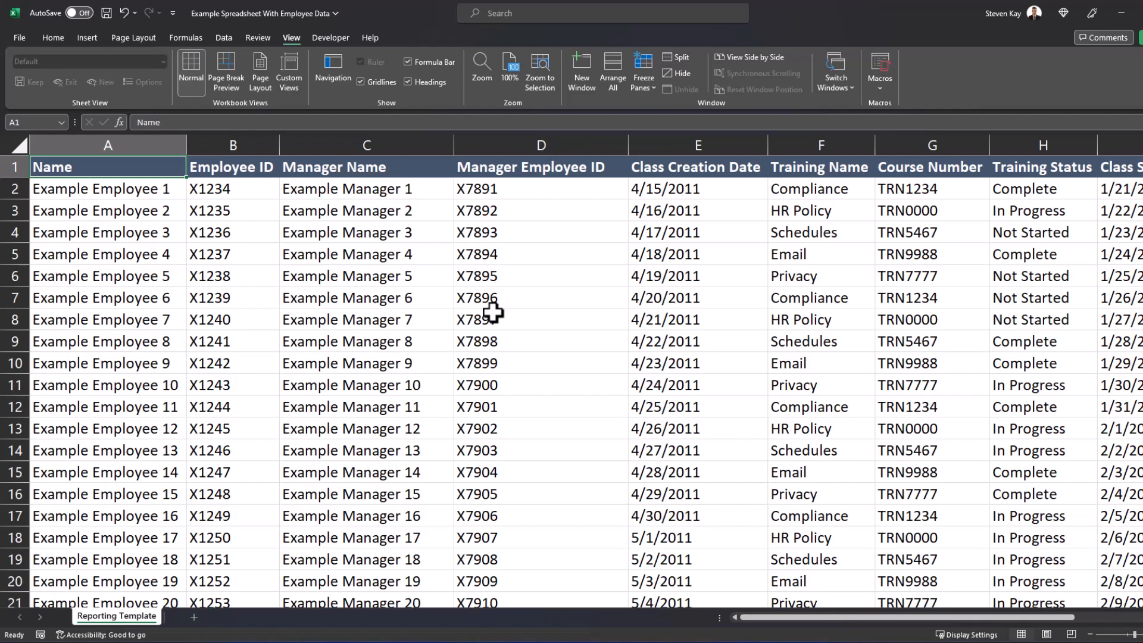
pyautogui.press('ctrl+t')
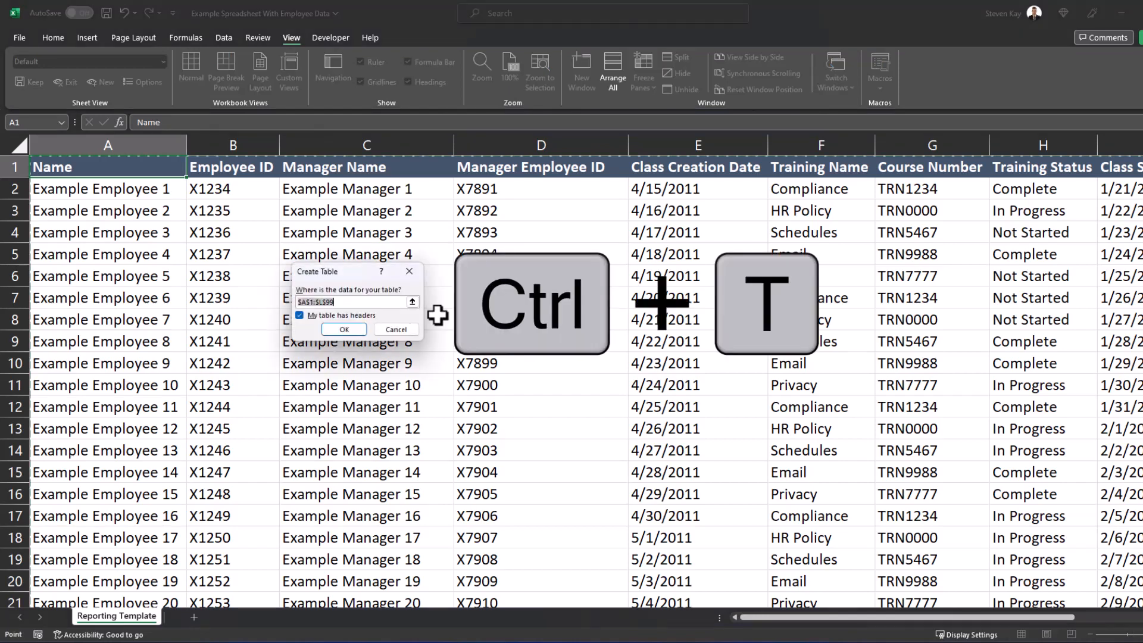
pyautogui.click(342, 330)
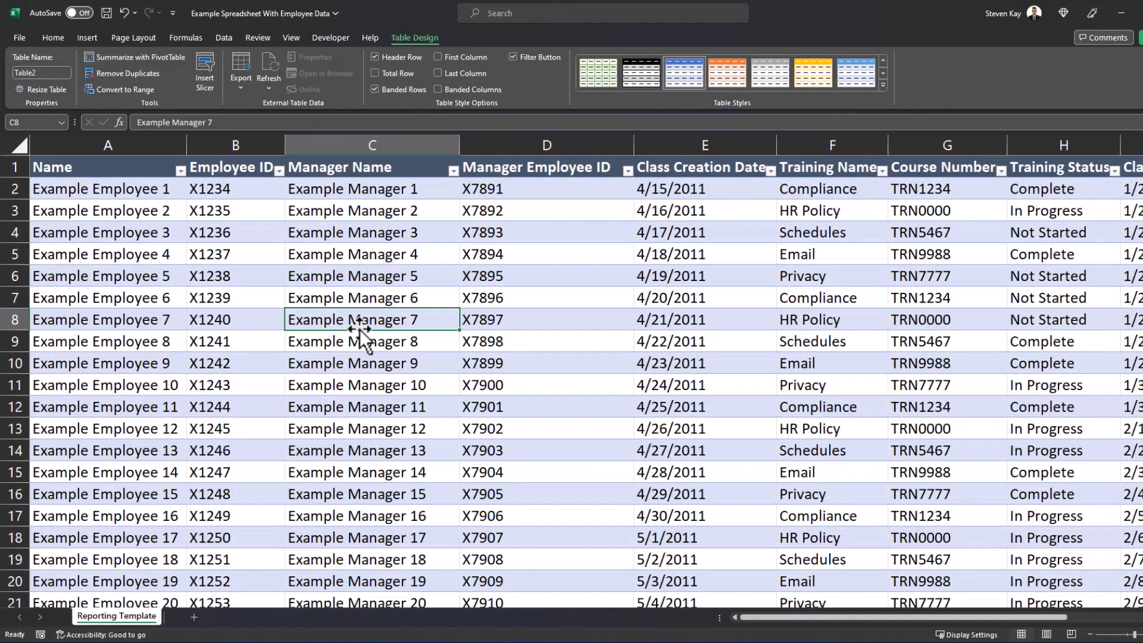
pyautogui.scroll(-3)
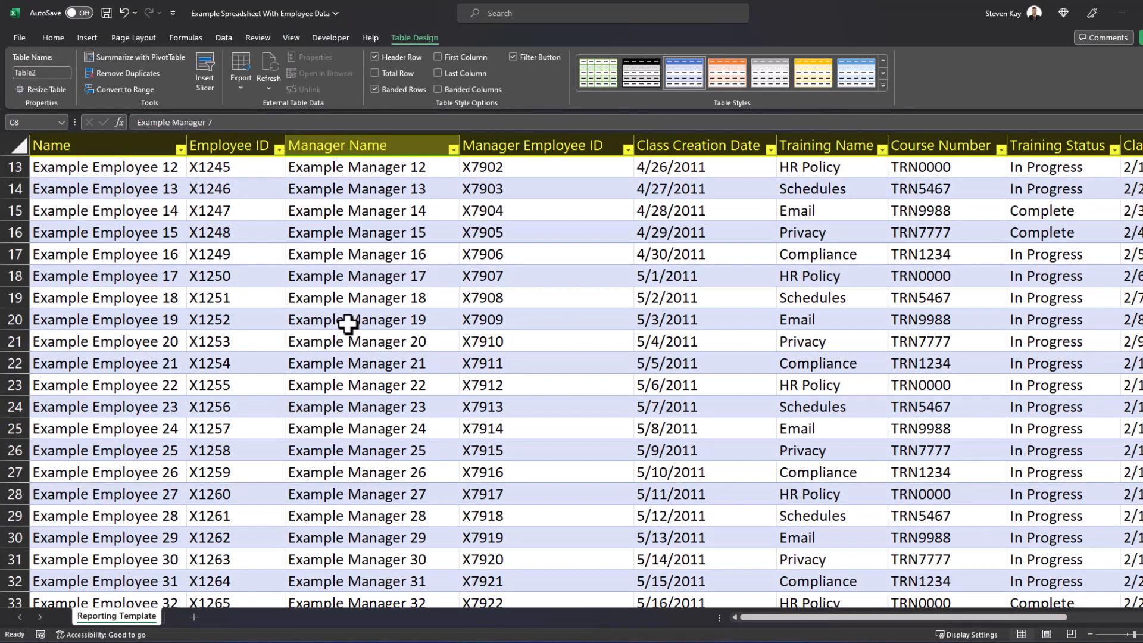
pyautogui.scroll(-3)
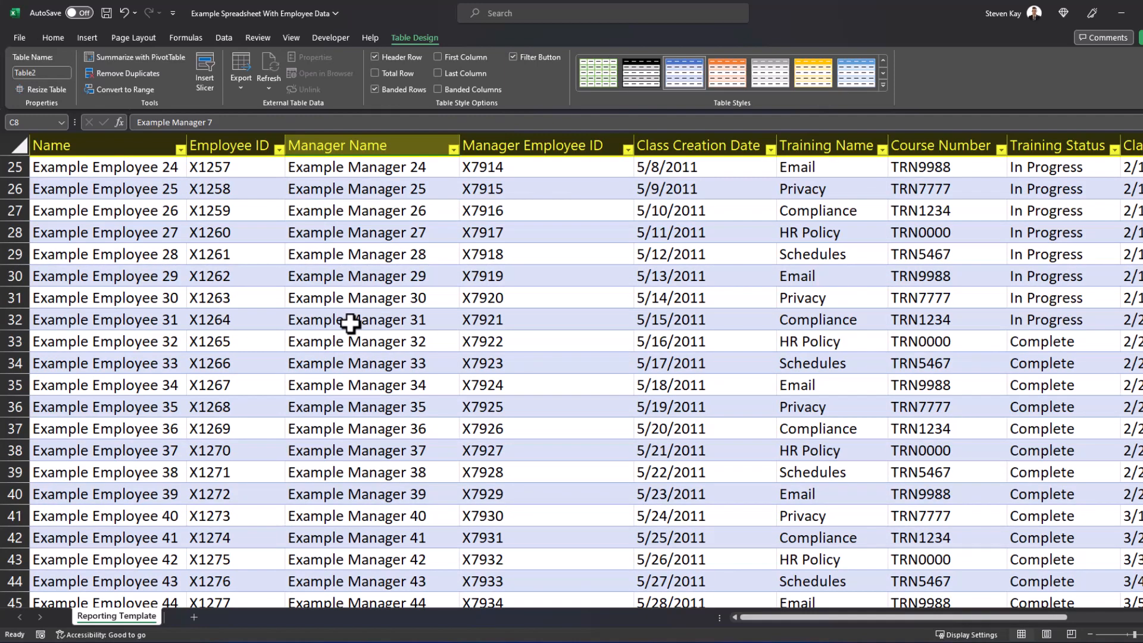
pyautogui.click(52, 37)
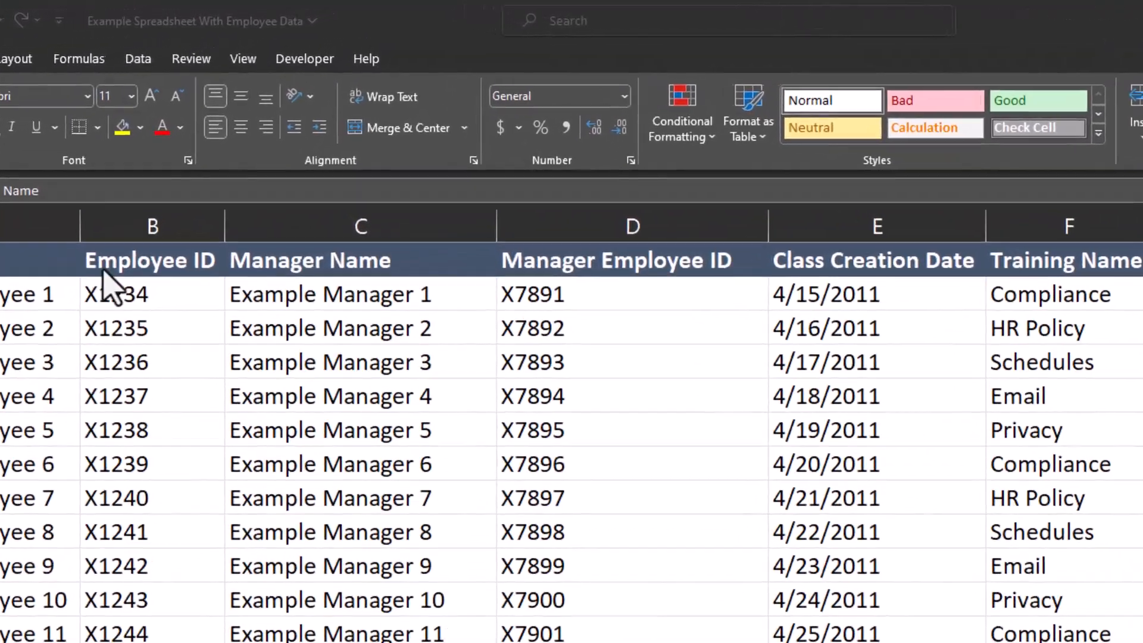
# Step: Show the View ribbon's Freeze Panes options for the training sheet
pyautogui.click(242, 59)
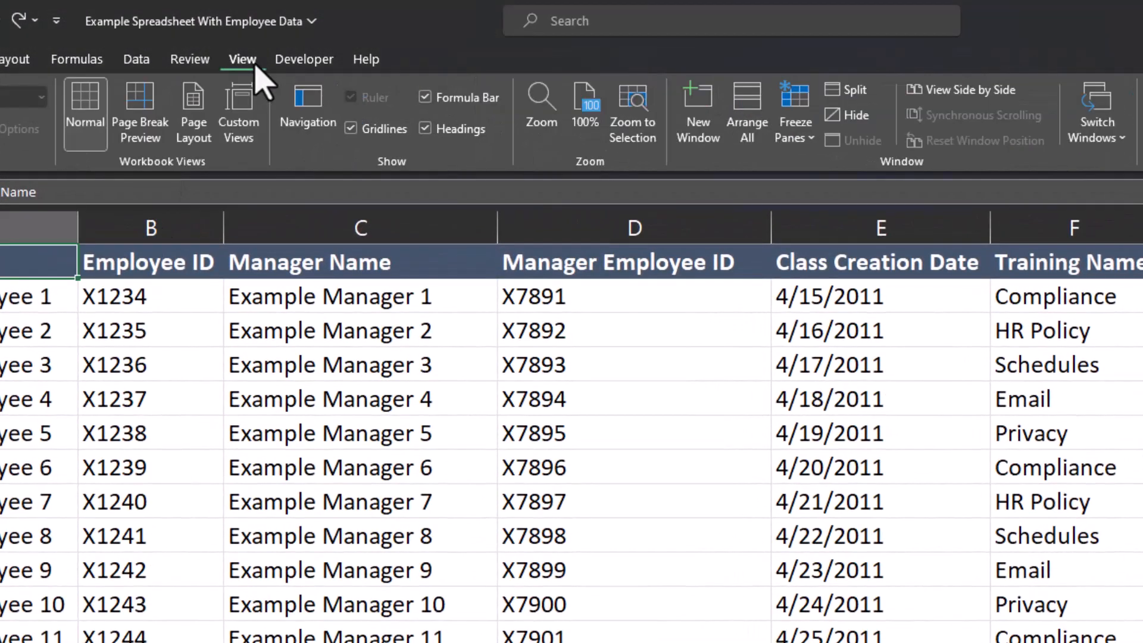
pyautogui.moveTo(783, 117)
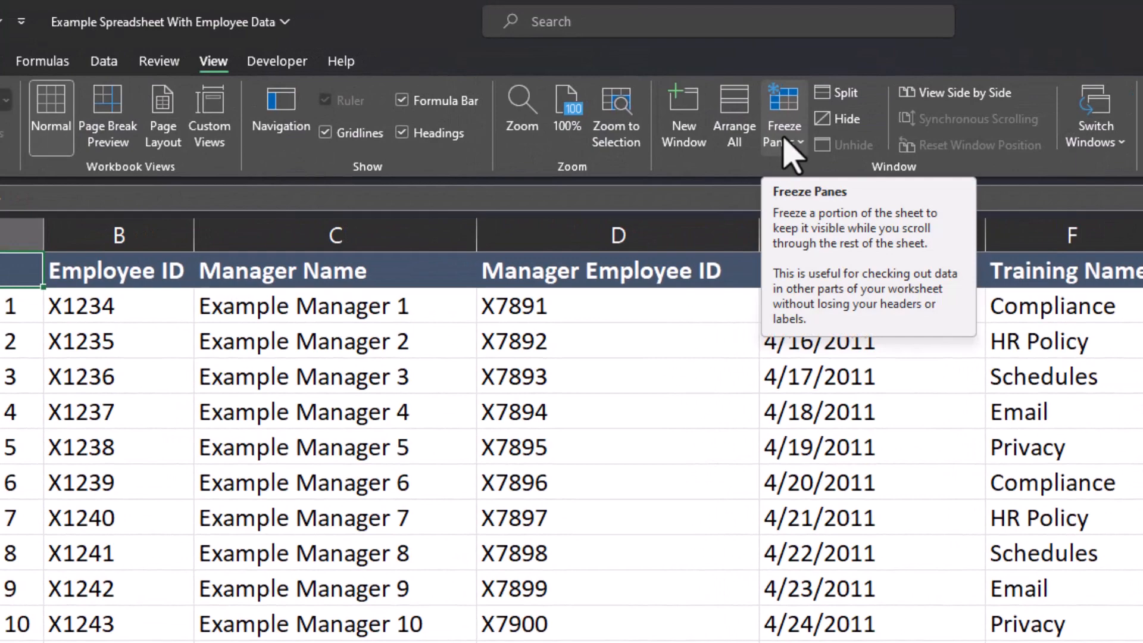
pyautogui.click(782, 116)
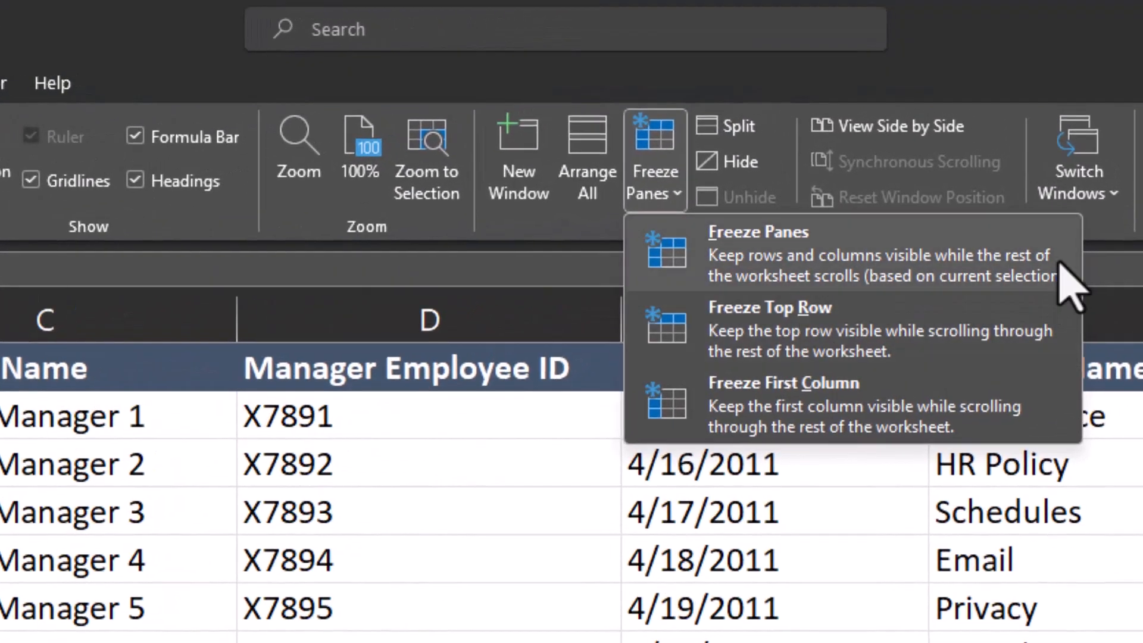
pyautogui.moveTo(1064, 367)
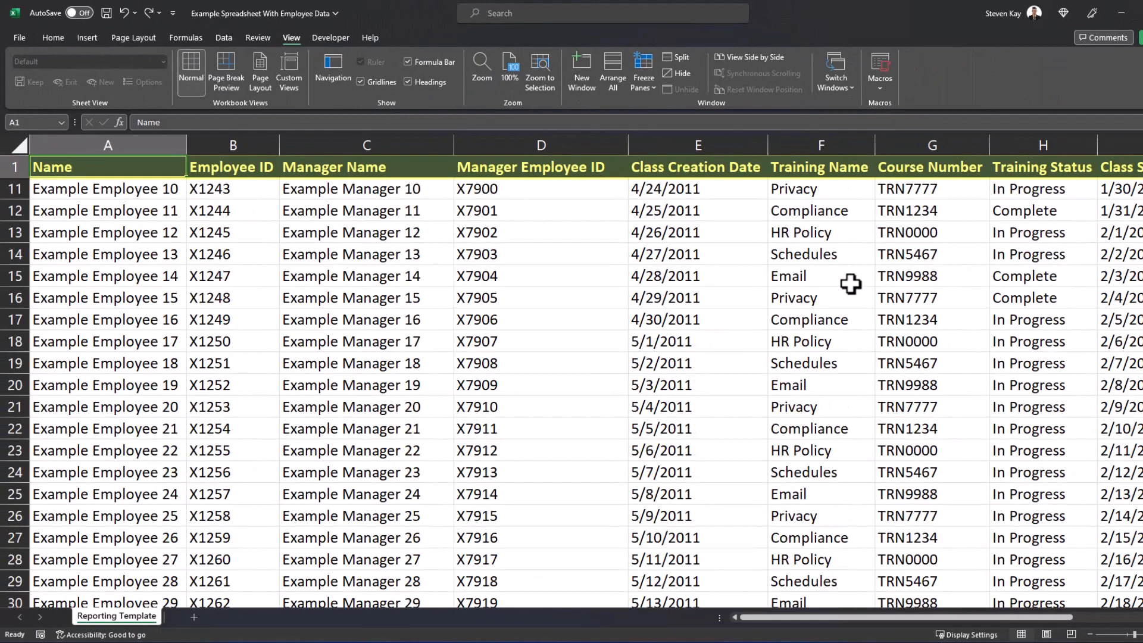
pyautogui.scroll(-3)
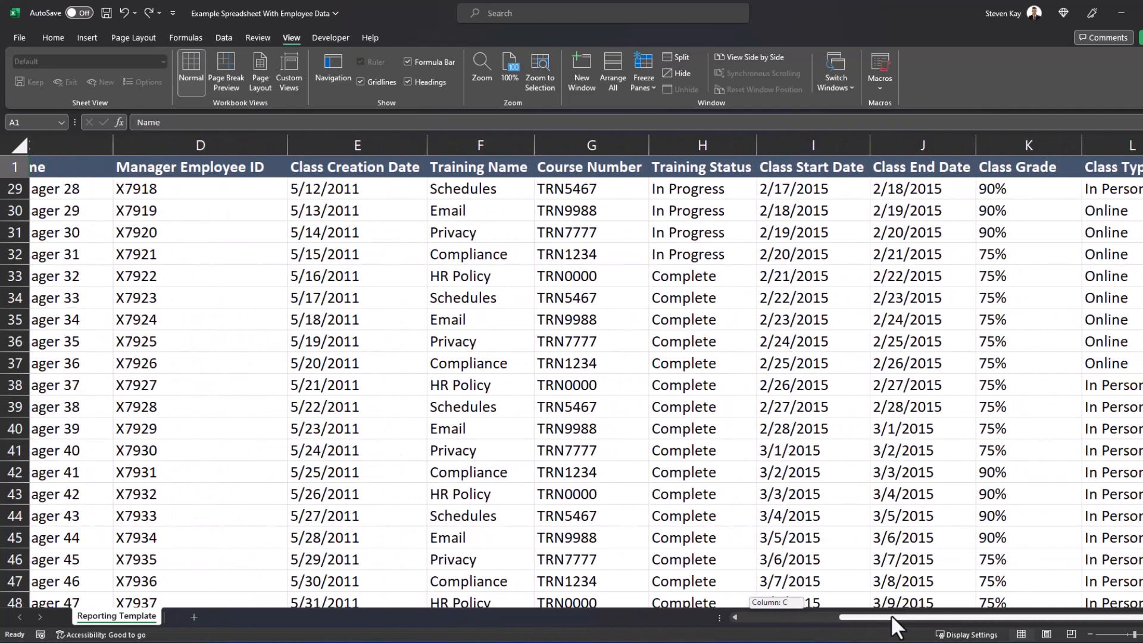
pyautogui.click(1029, 144)
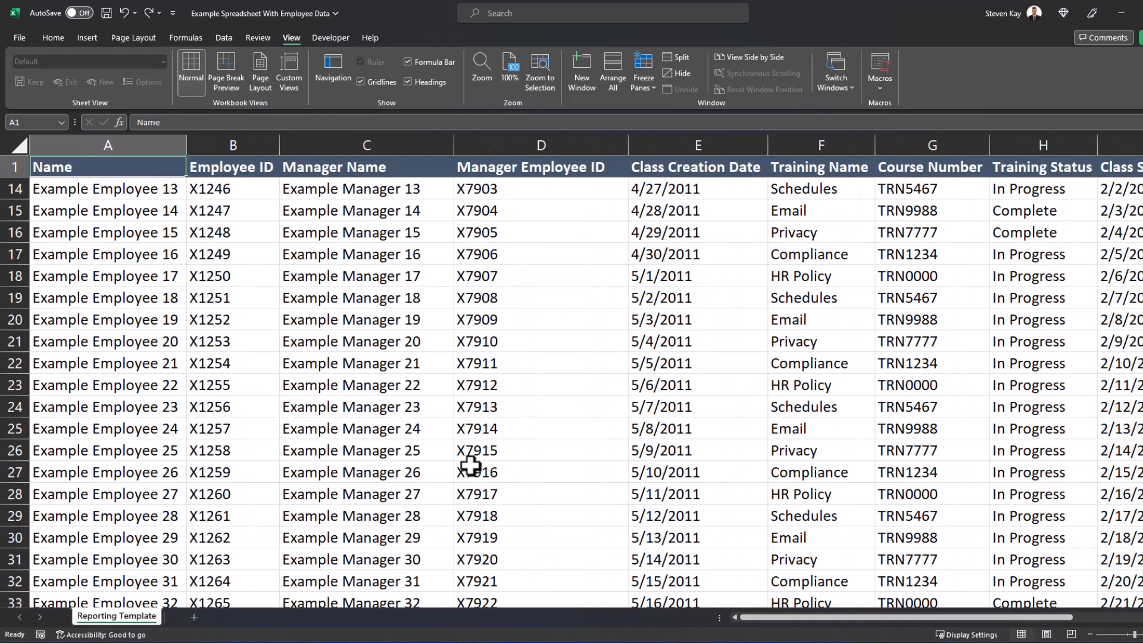
pyautogui.click(232, 188)
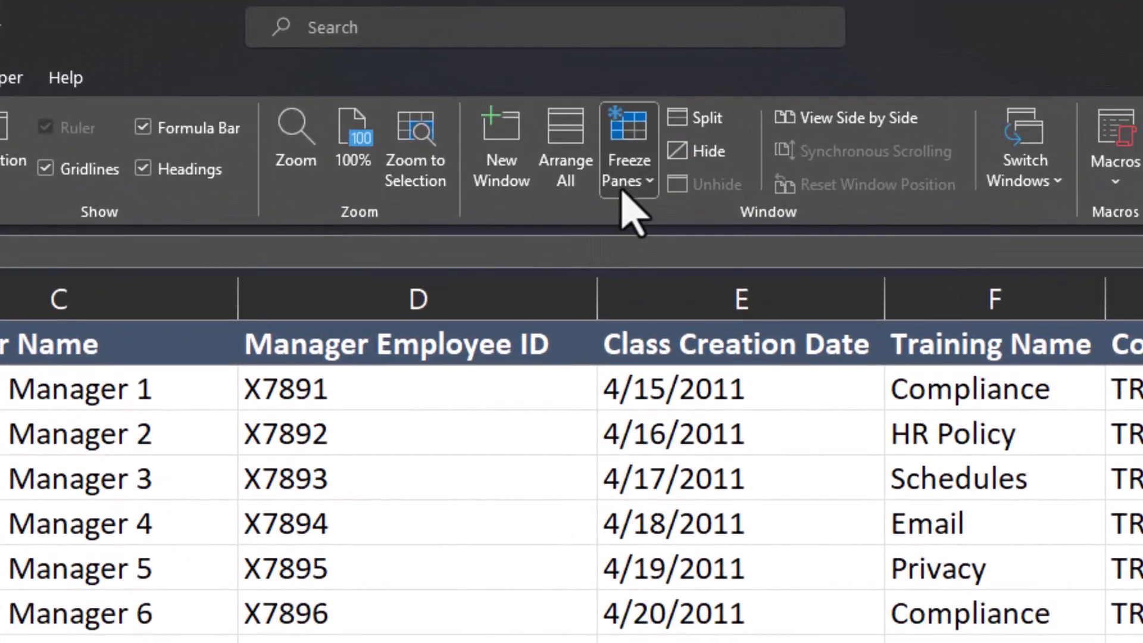
# Step: Unfreeze the top row, then freeze panes at C2 so row 1 and Name/Employee ID stay visible
pyautogui.click(628, 146)
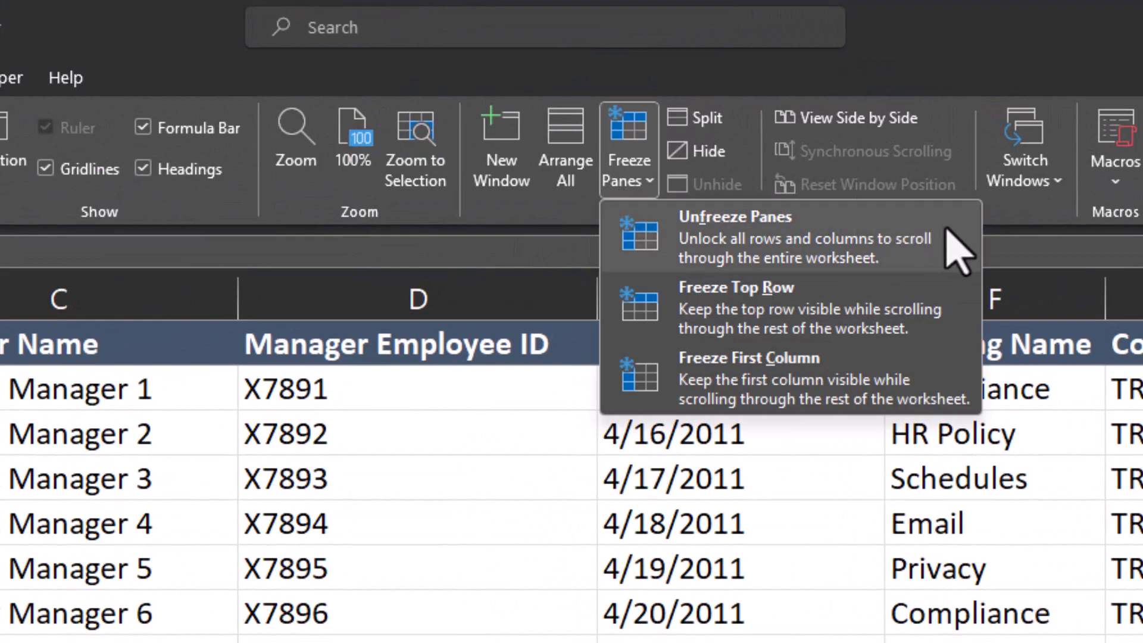
pyautogui.moveTo(962, 251)
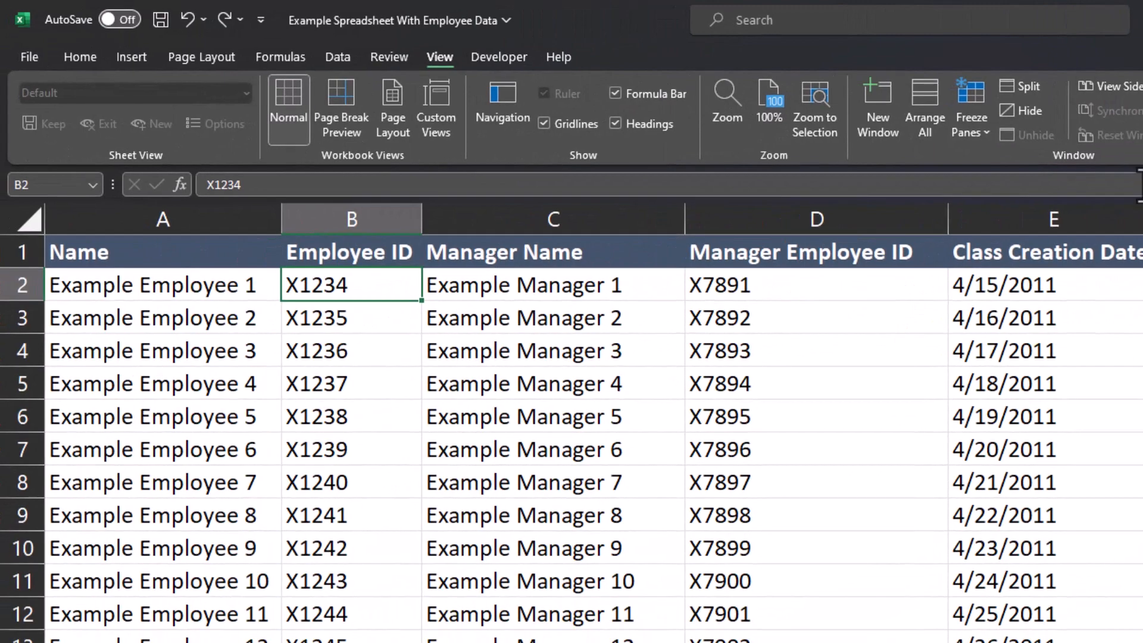
pyautogui.click(553, 284)
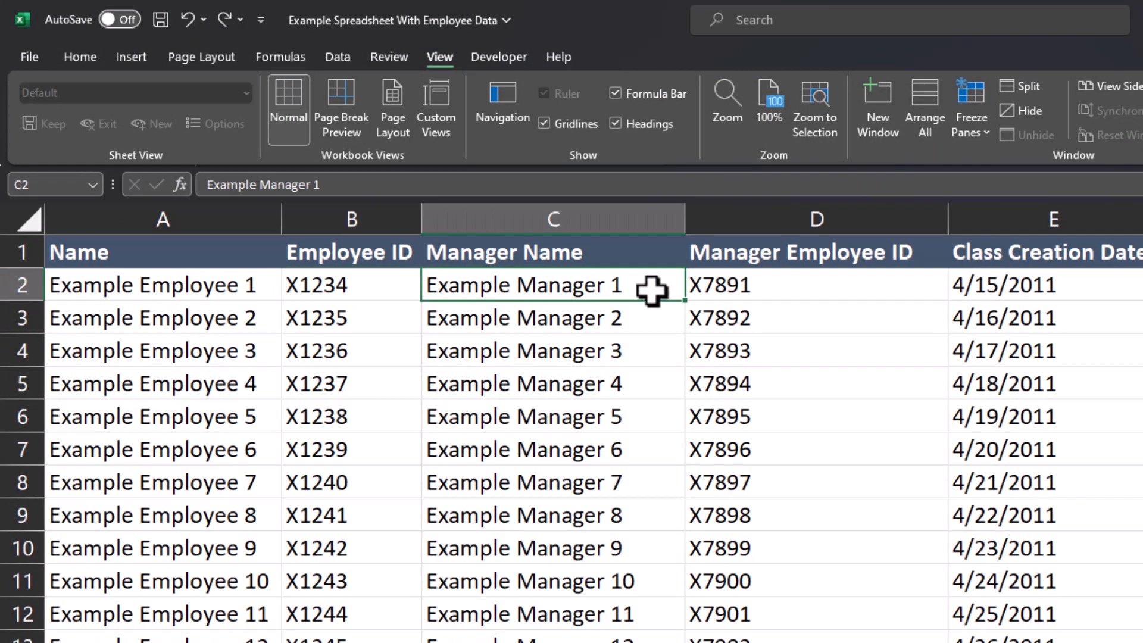
pyautogui.click(946, 106)
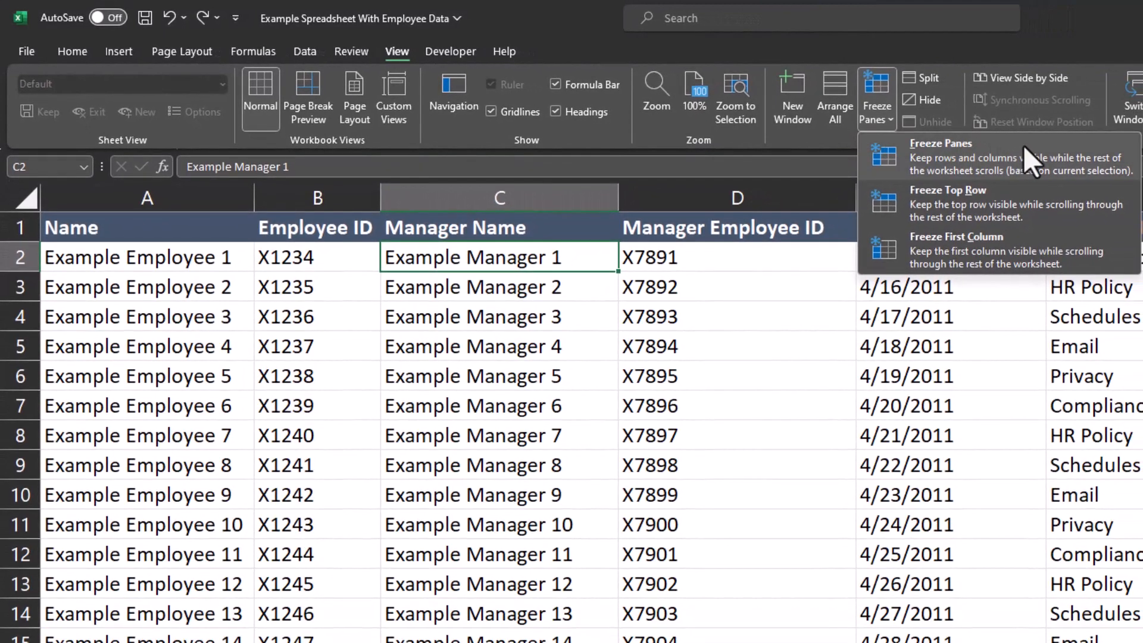
pyautogui.moveTo(1039, 164)
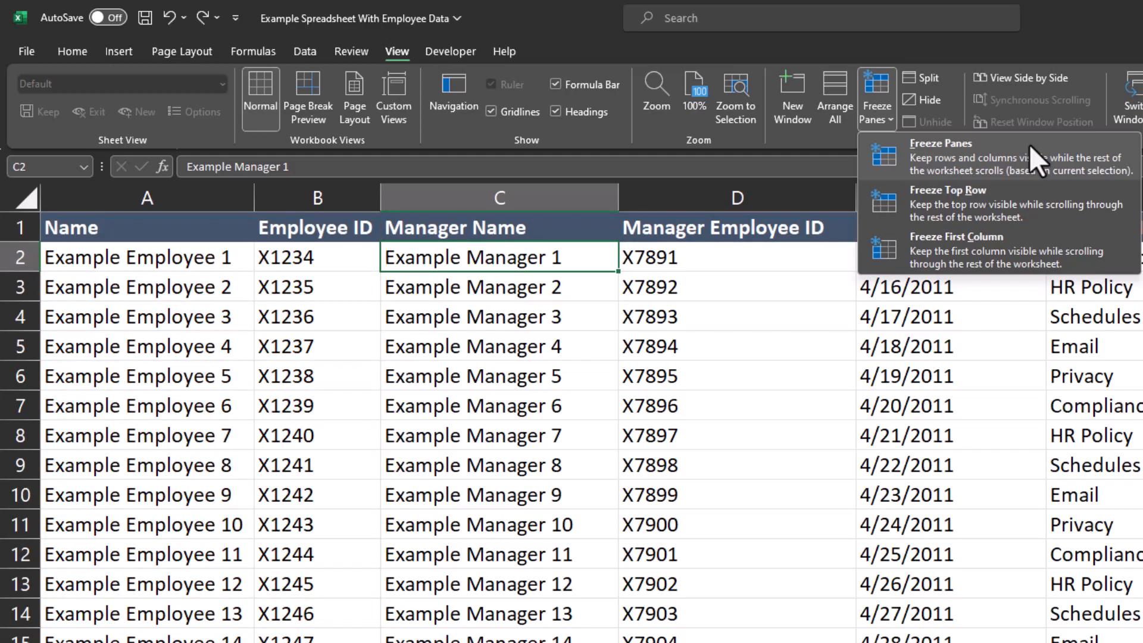
pyautogui.click(941, 143)
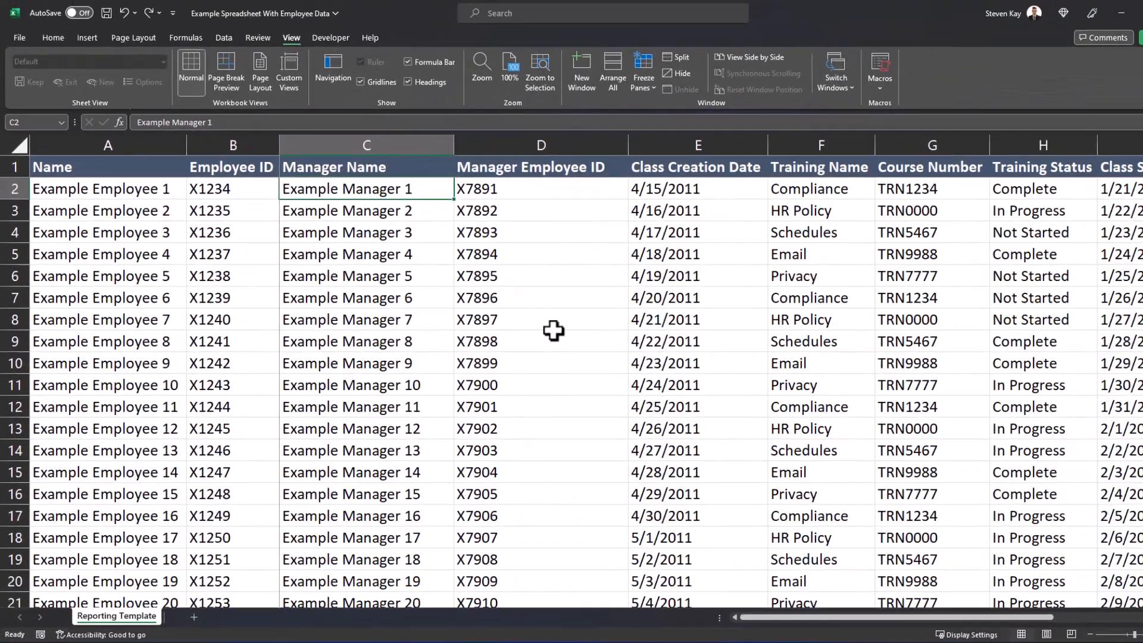
pyautogui.scroll(-3)
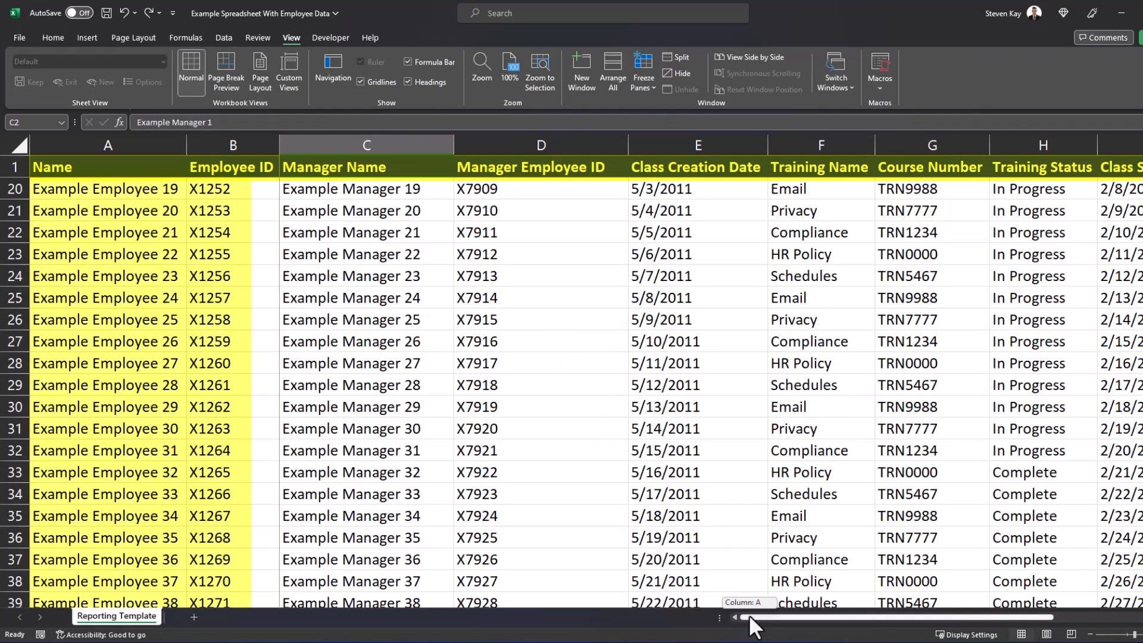
pyautogui.hscroll(3)
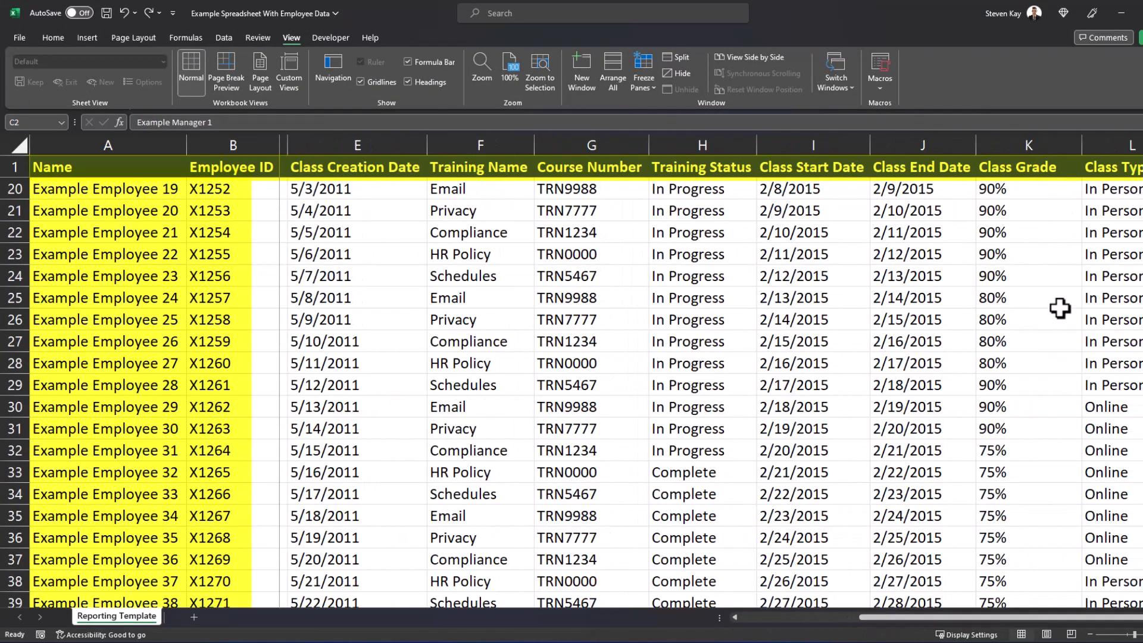